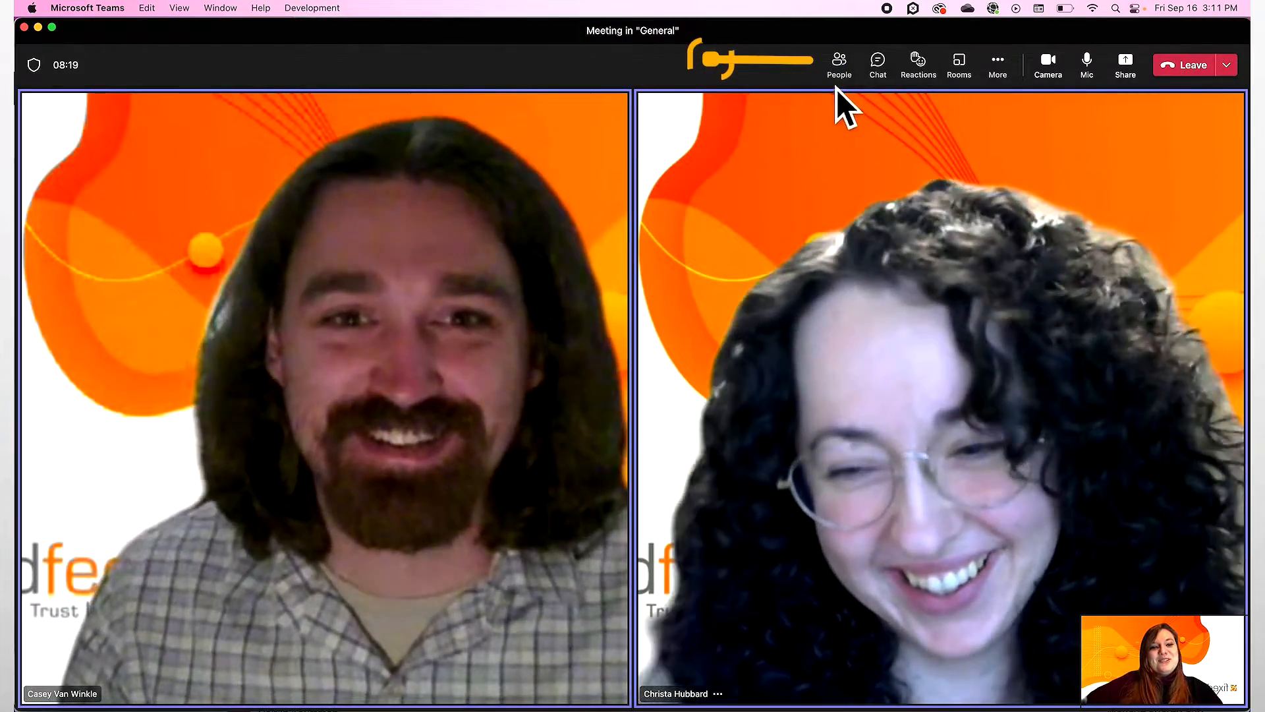
Step: Download the attendance list from the Participants panel's more-options menu
left_click(840, 59)
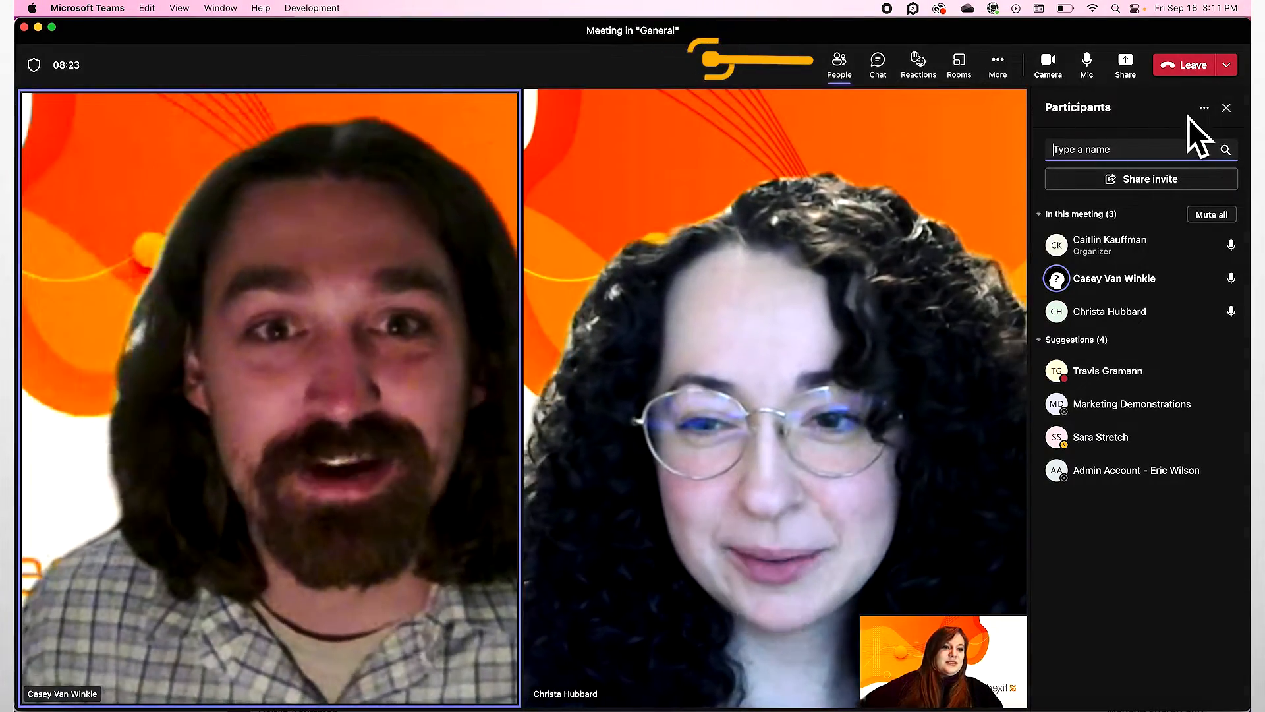
left_click(1204, 107)
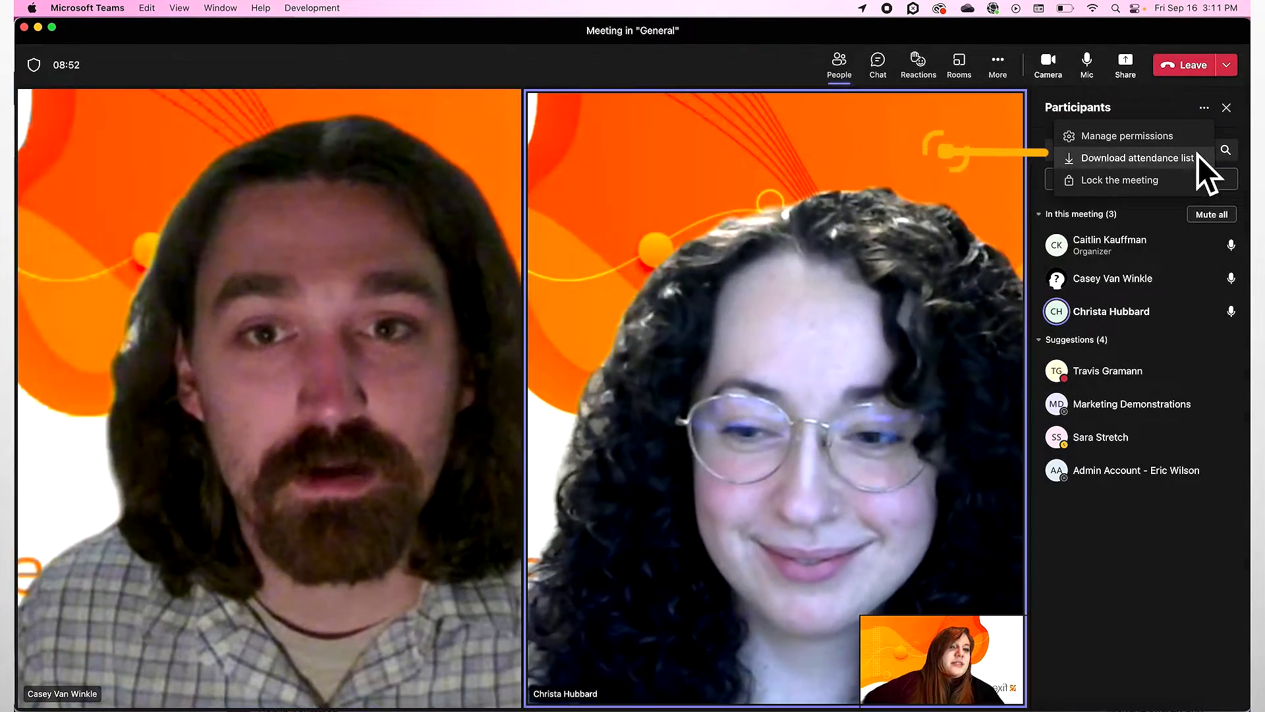
left_click(1136, 157)
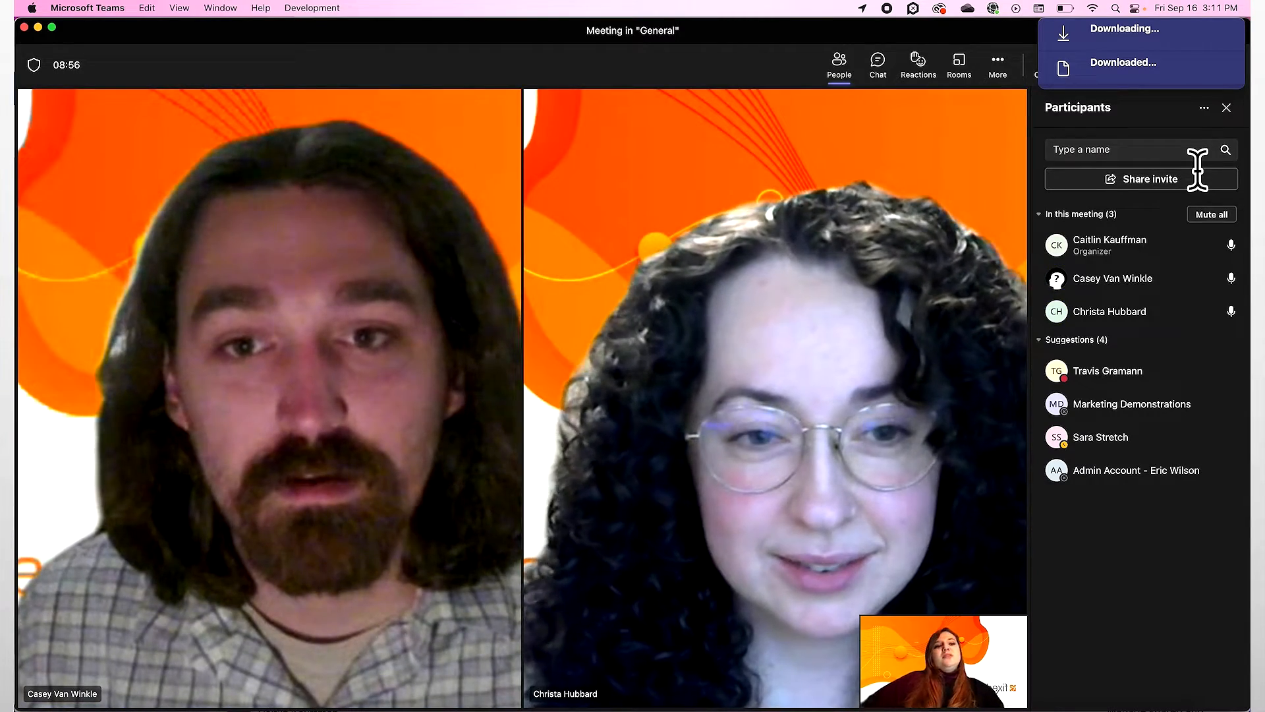
left_click(1124, 62)
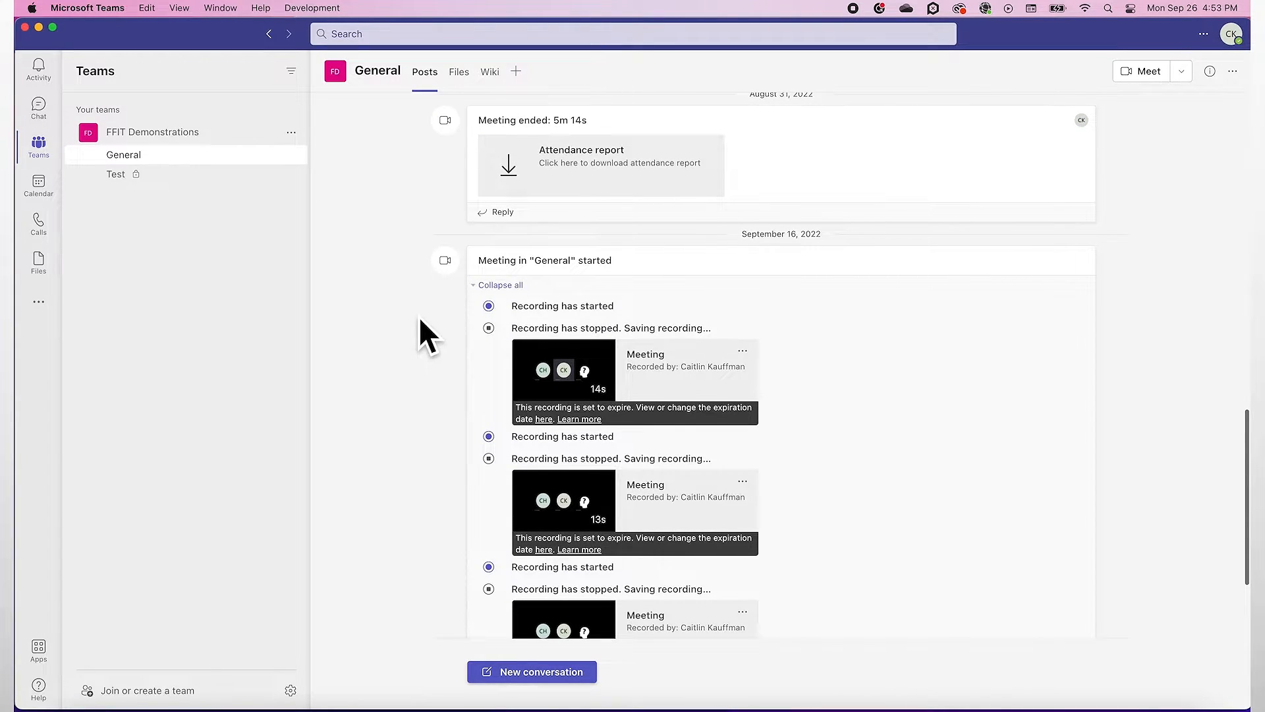
Step: Download the attendance report from the 11m 4s 'Meeting ended' post in General
scroll("down", 3)
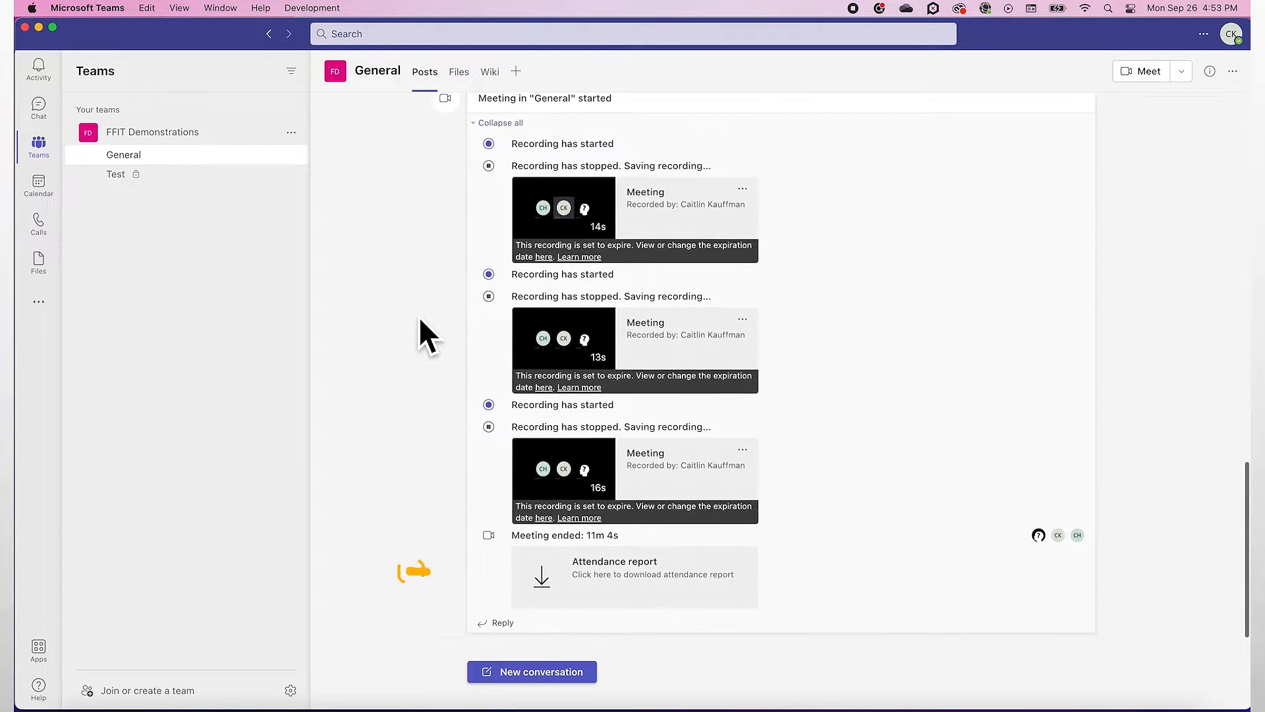
left_click(634, 574)
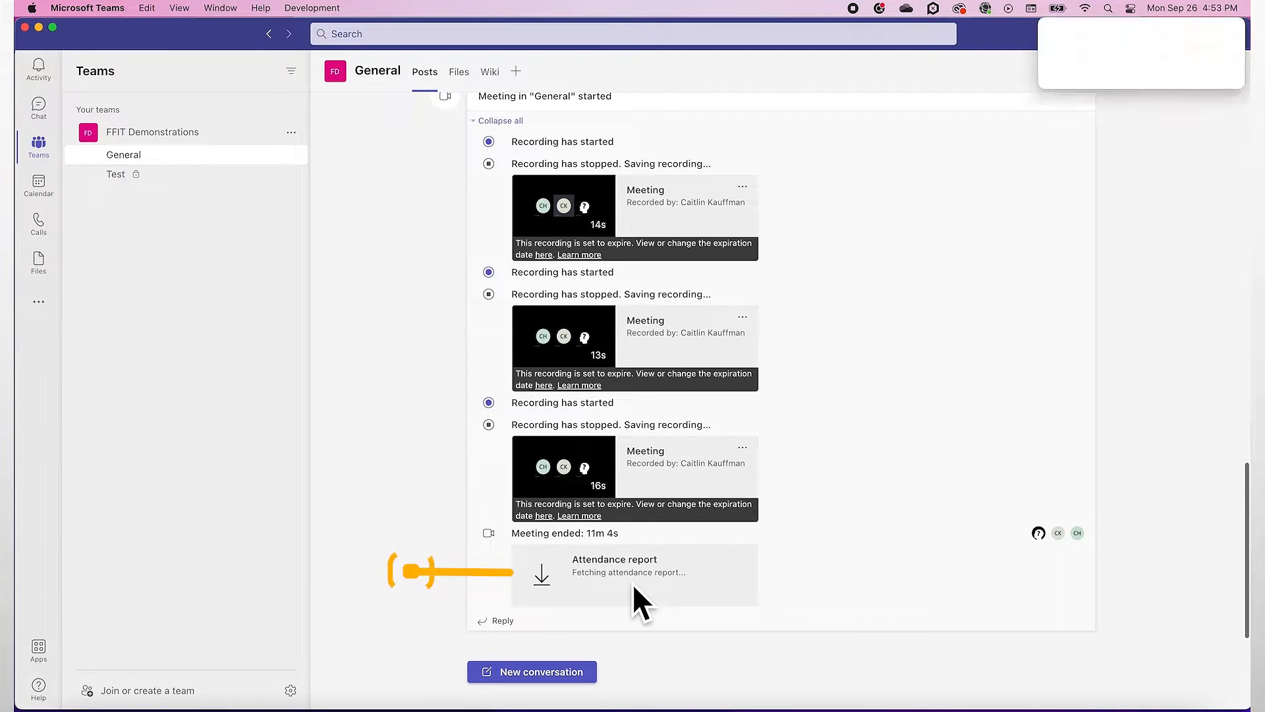